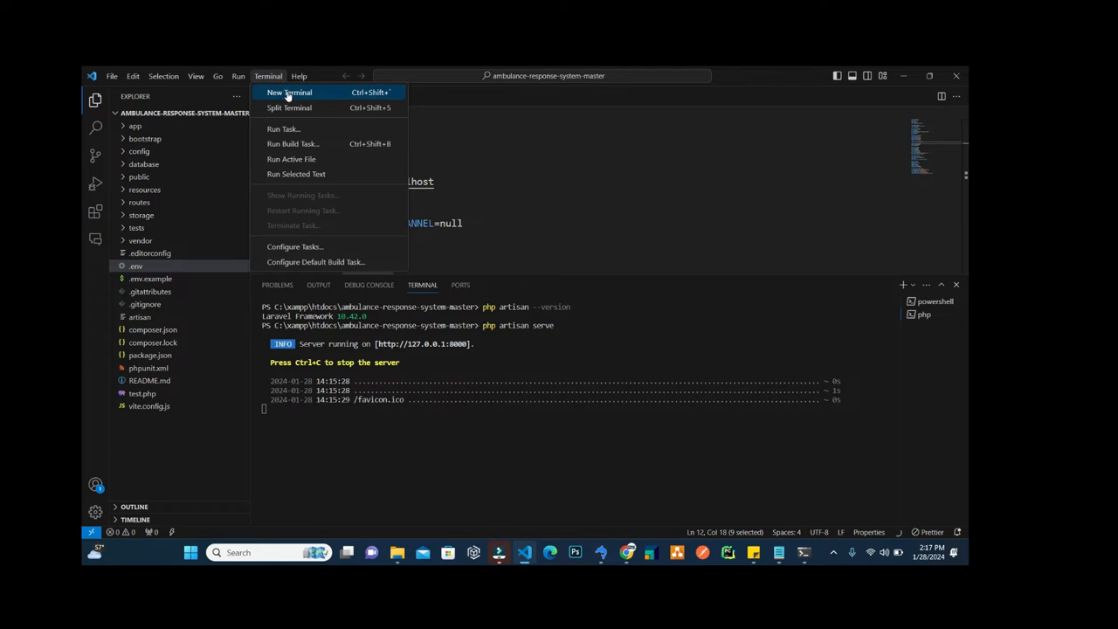
# Step: Run php artisan key:generate in a new terminal to write APP_KEY into .env
pyautogui.click(288, 91)
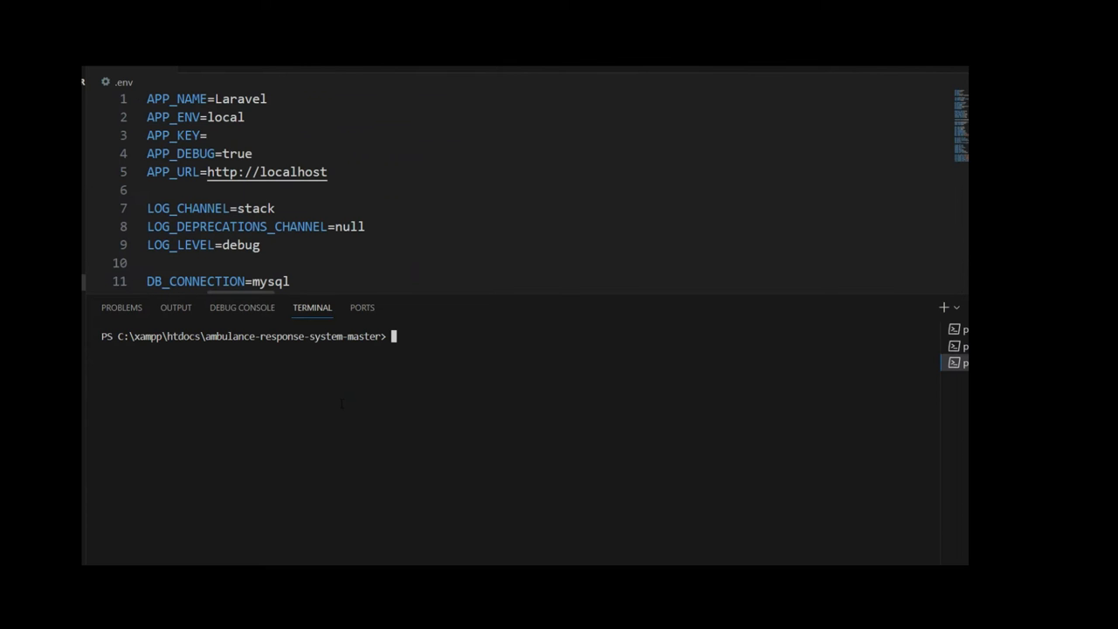
pyautogui.write('php ar')
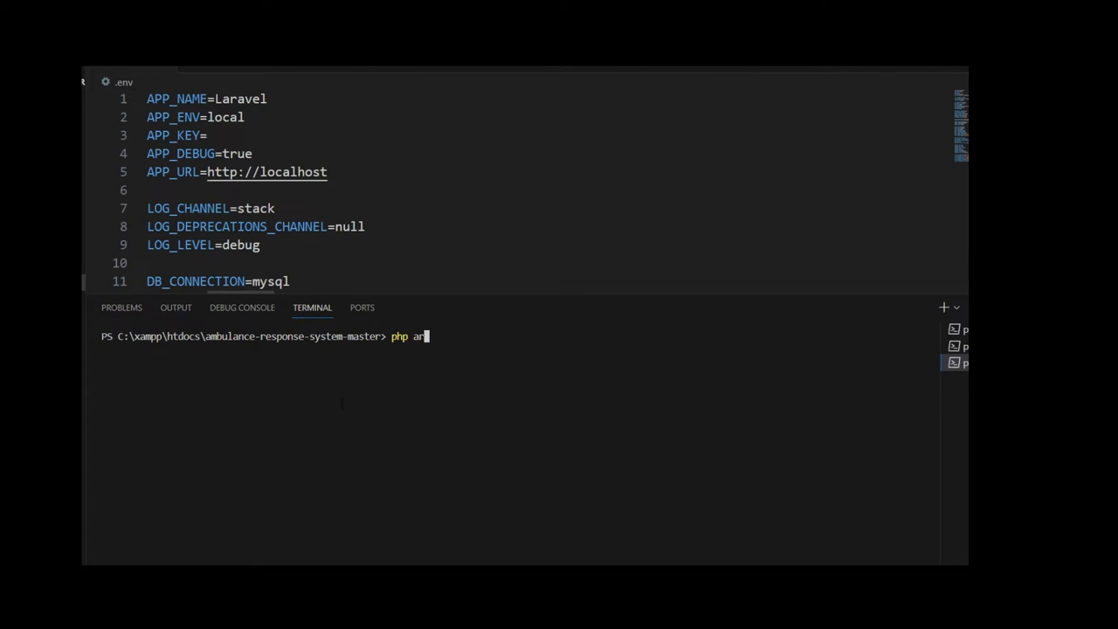
pyautogui.write('tisan')
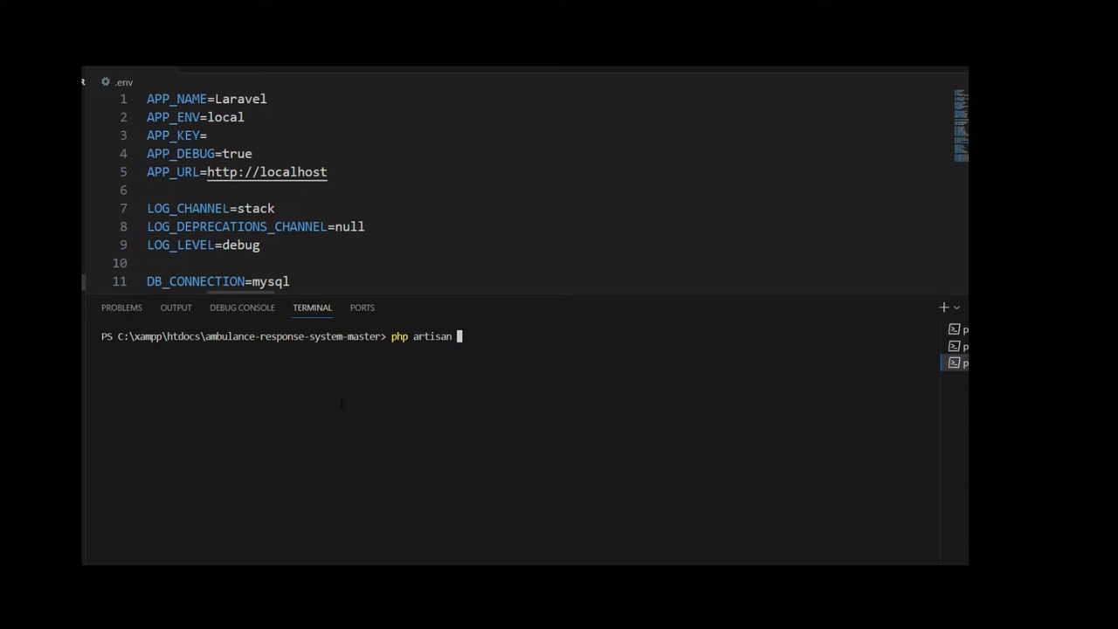
pyautogui.write('key:')
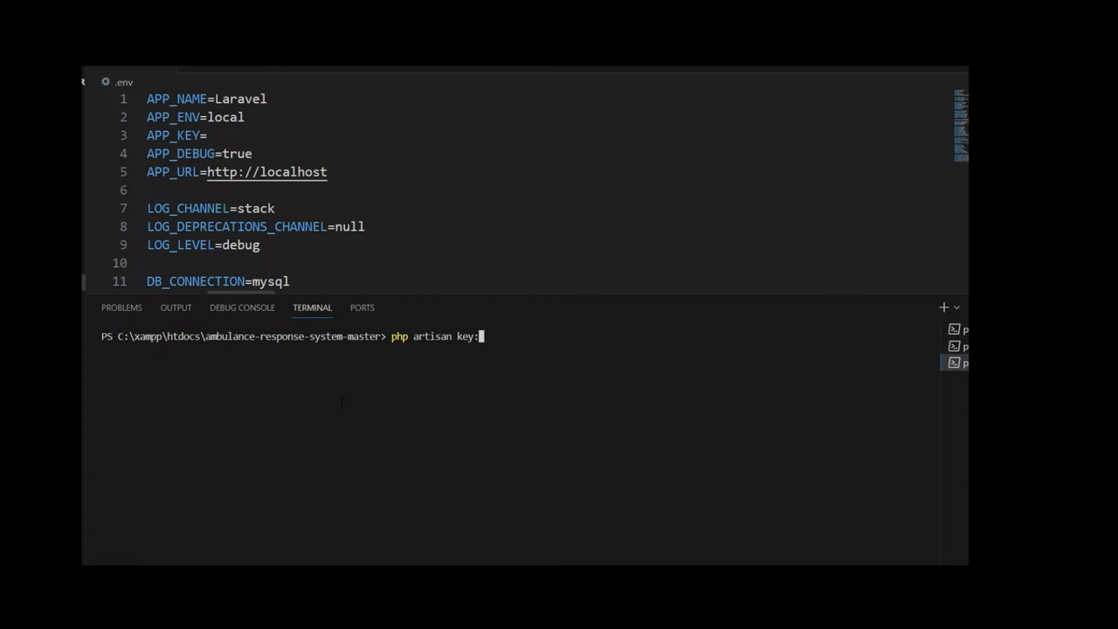
pyautogui.write('generate')
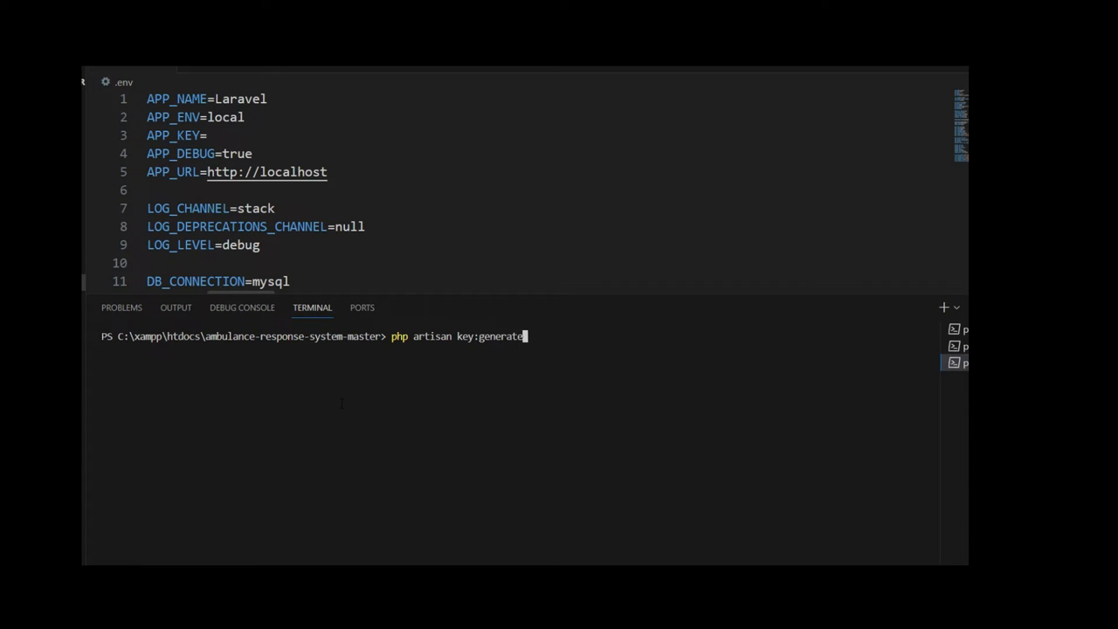
pyautogui.press('Return')
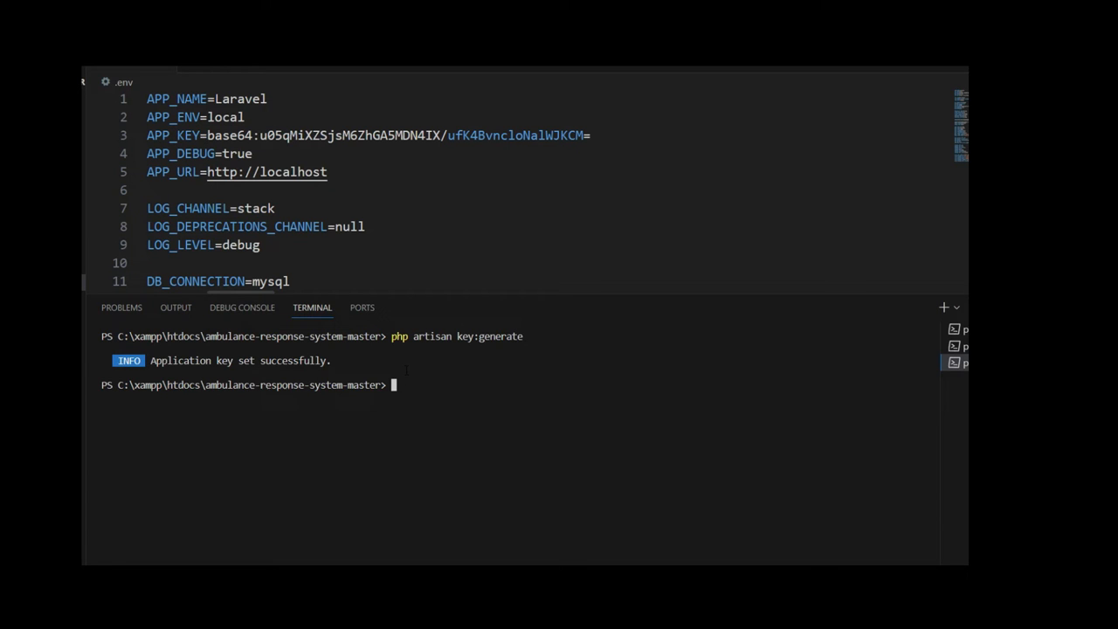
# Step: Run php artisan config:cache so the configuration is cached successfully
pyautogui.write('php arti')
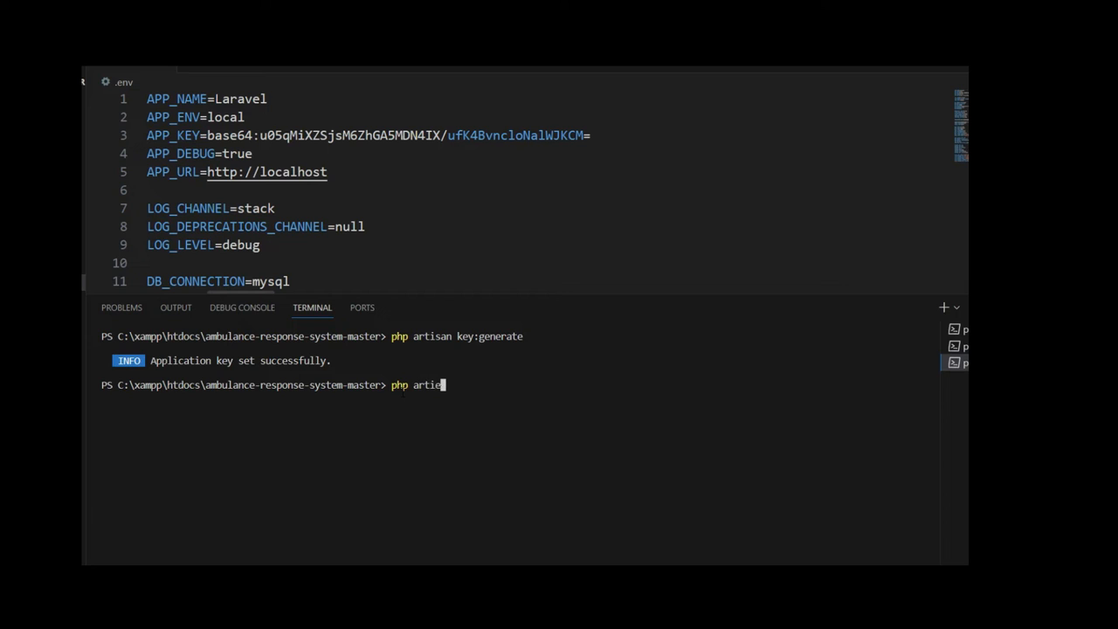
pyautogui.write('san')
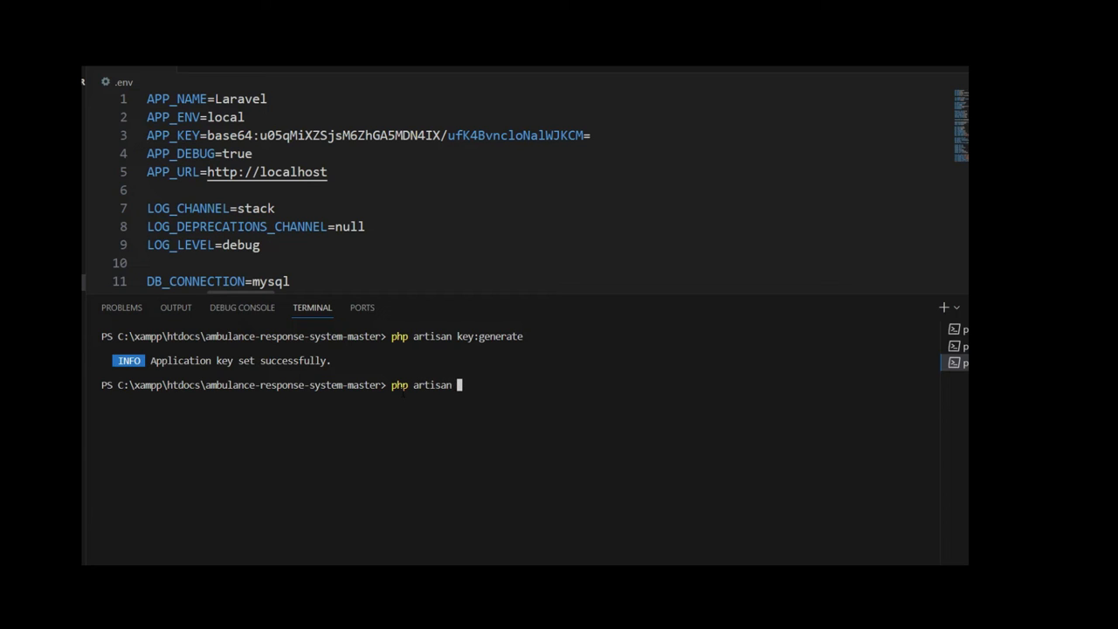
pyautogui.write('config:c')
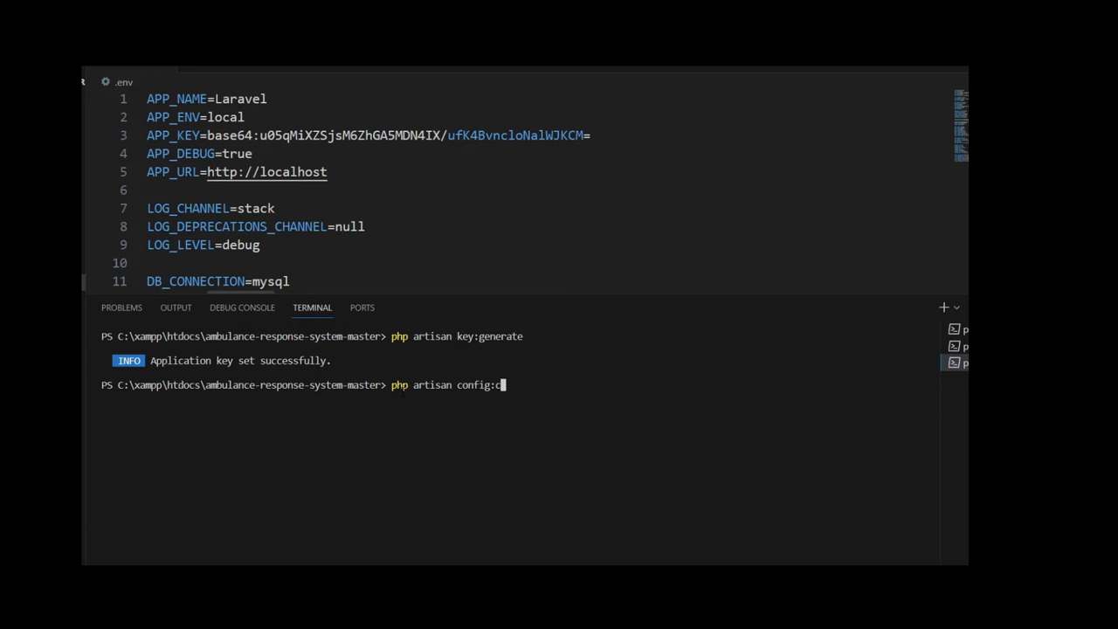
pyautogui.write('le')
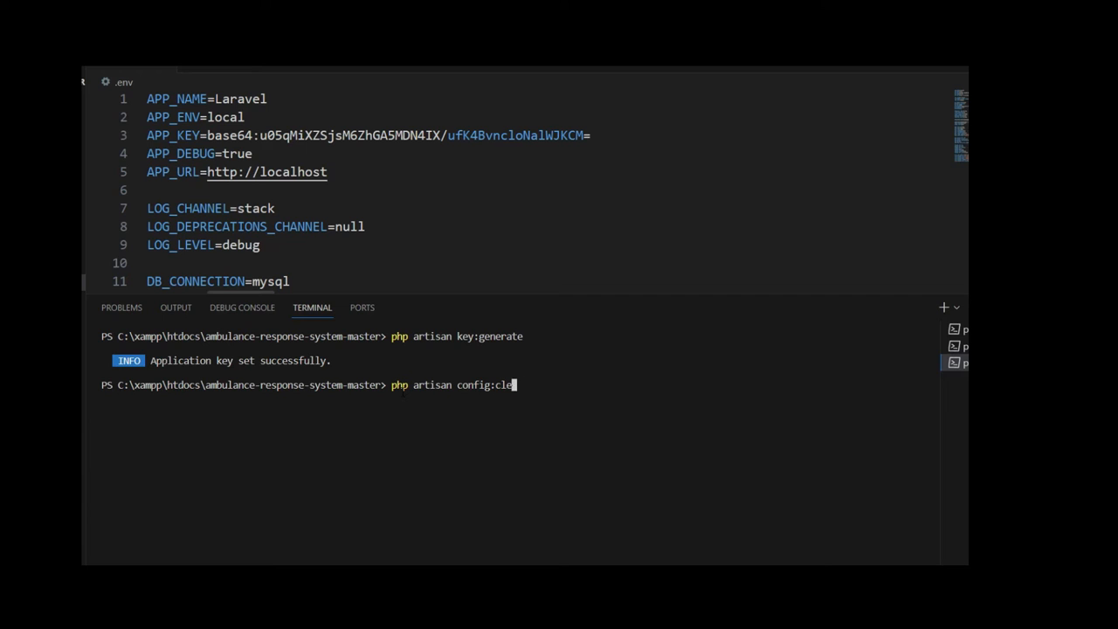
pyautogui.press('Backspace')
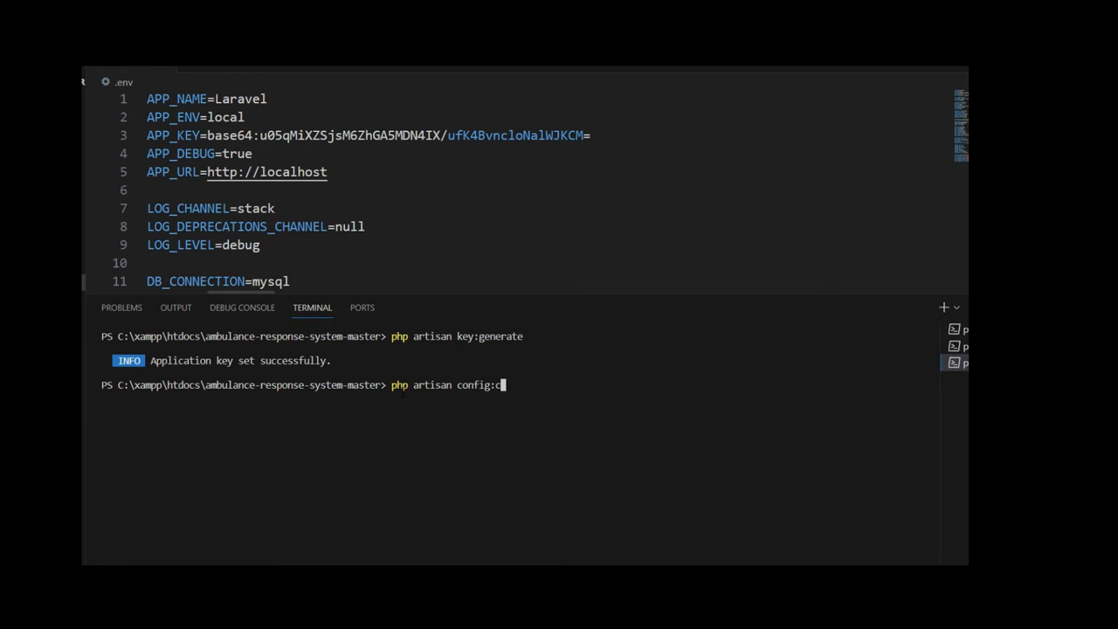
pyautogui.press('Return')
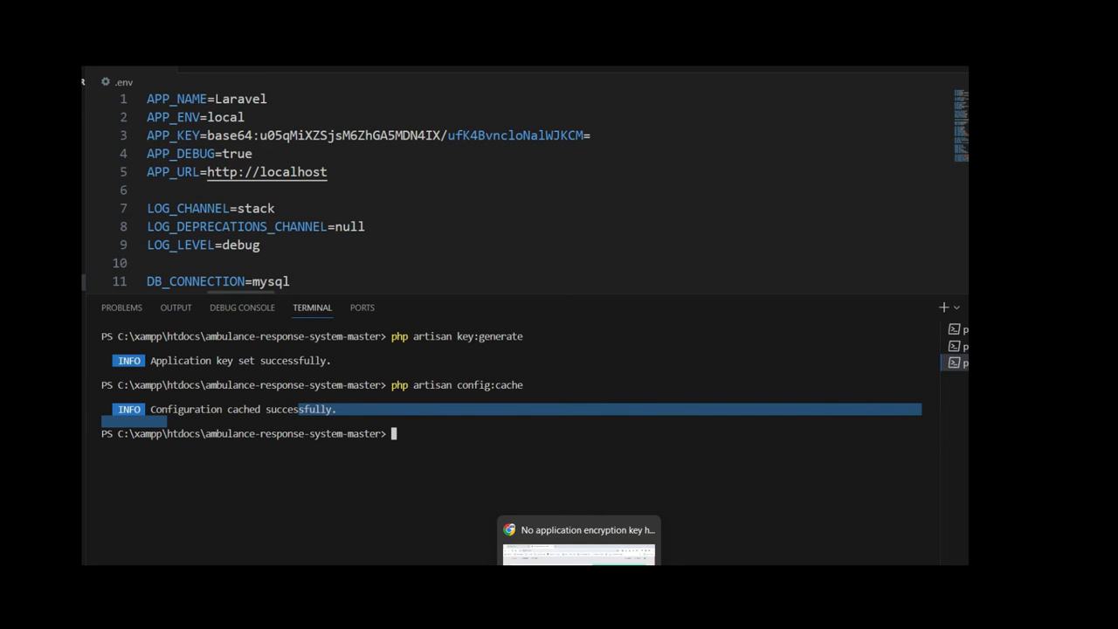
# Step: Bring up the Laravel welcome page at 127.0.0.1:8000 in Chrome
pyautogui.click(578, 541)
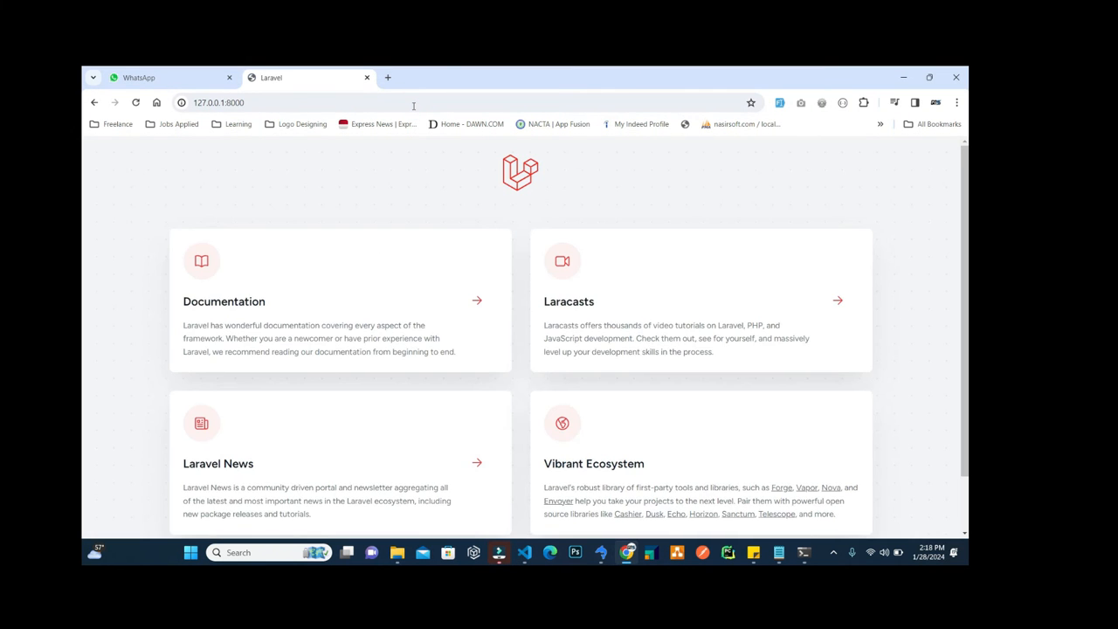
pyautogui.moveTo(265, 209)
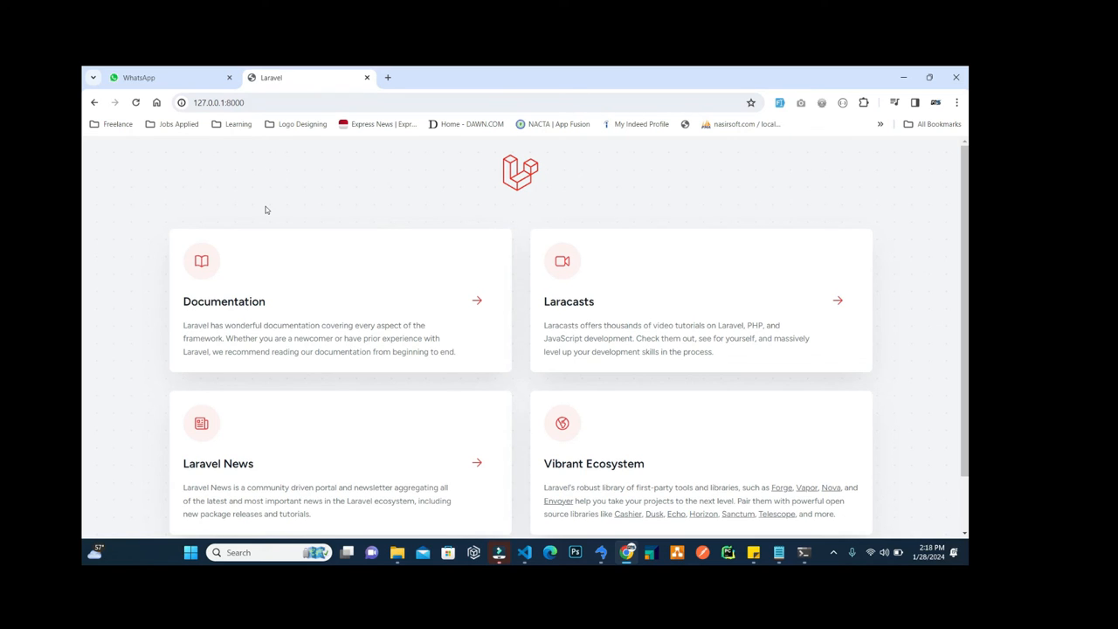